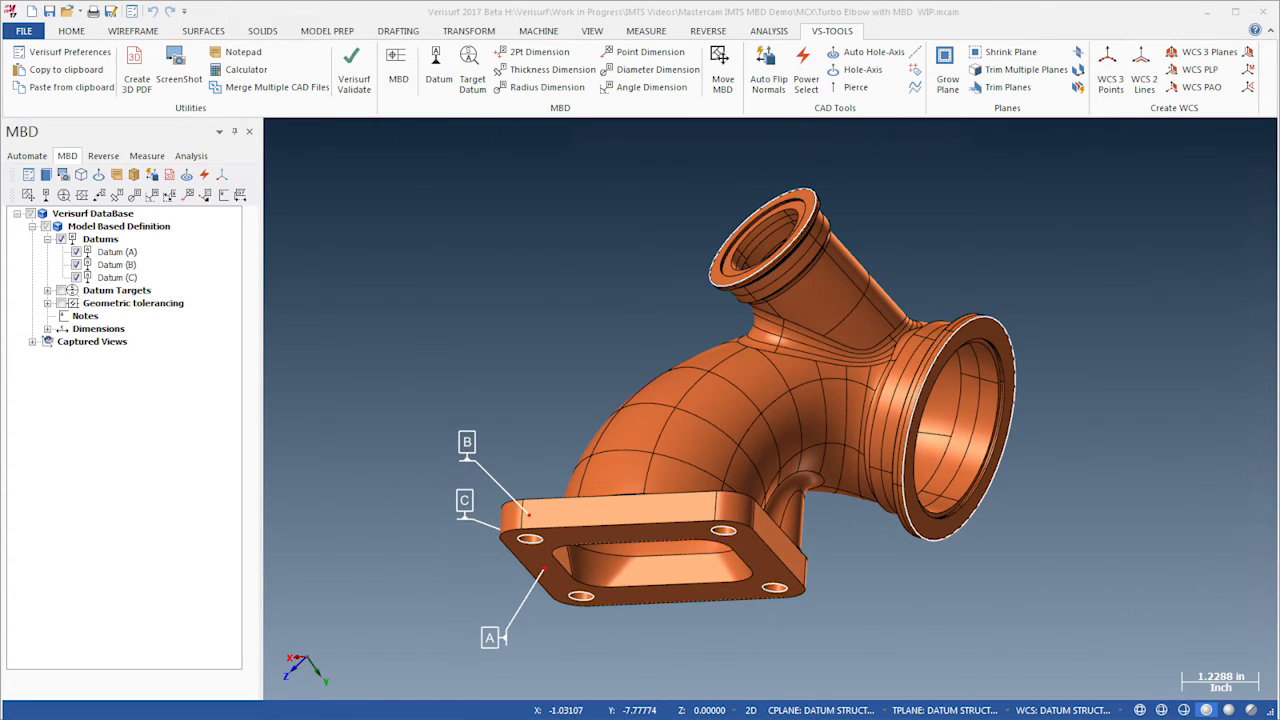
Expand Datum Targets and create the .030 OUTSIDE profile-of-surface callout on the 26 outer tube surfaces
left_click(47, 290)
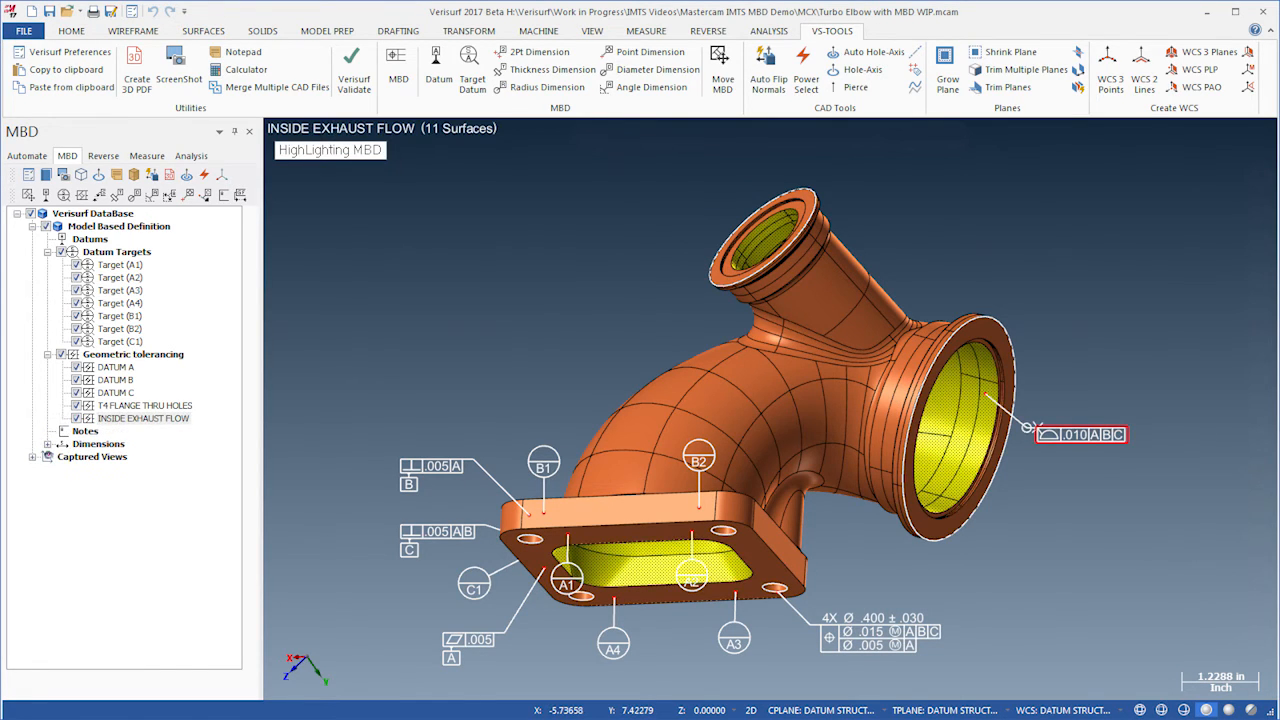
left_click(115, 431)
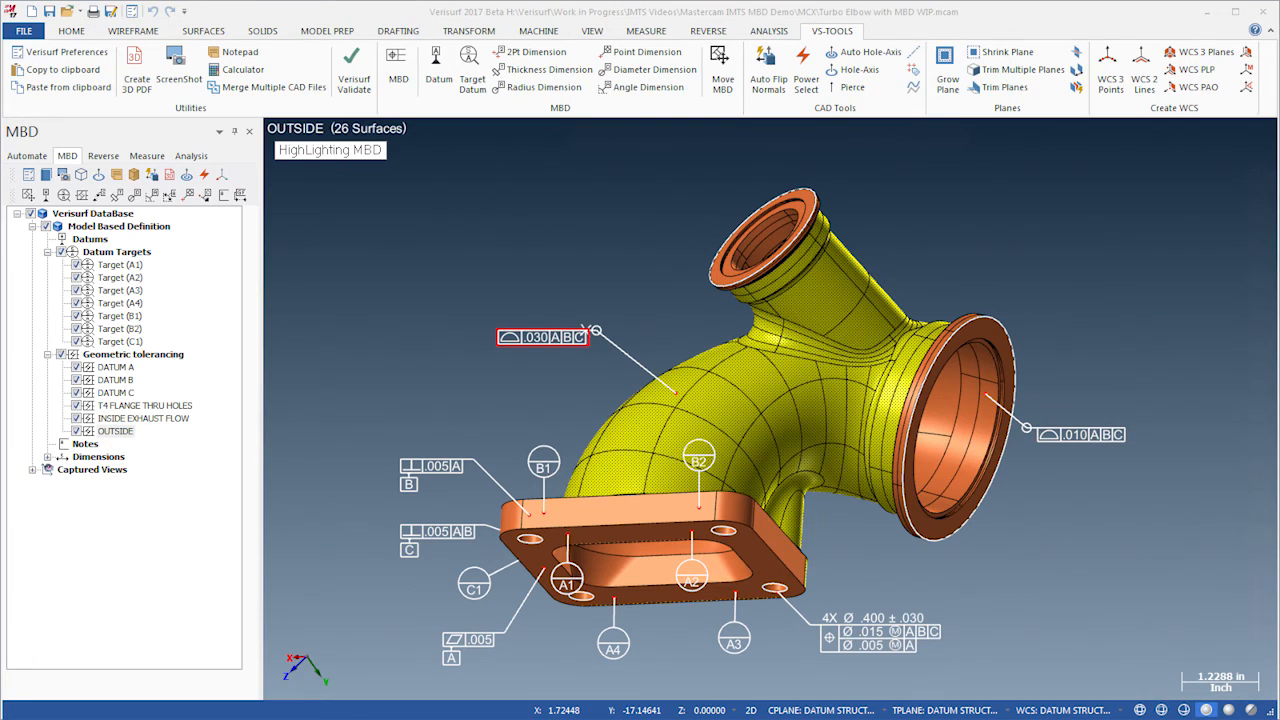